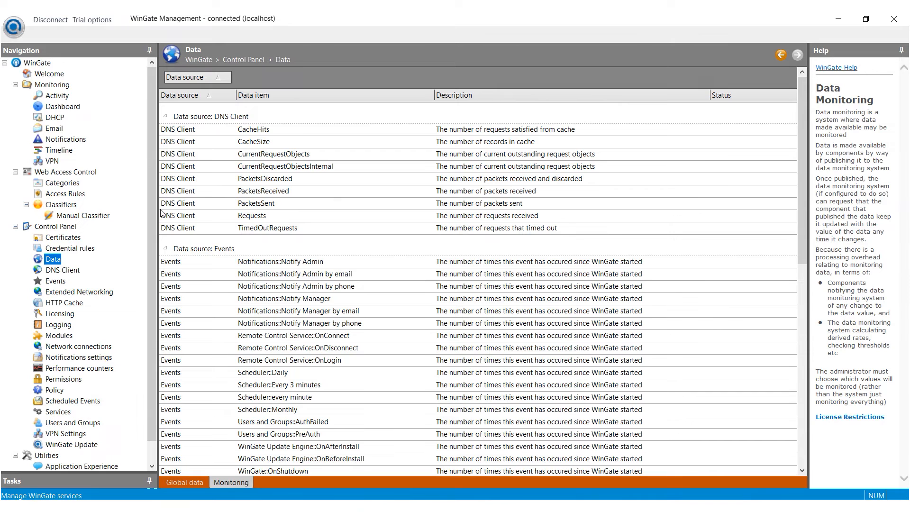
mouse_move(283, 228)
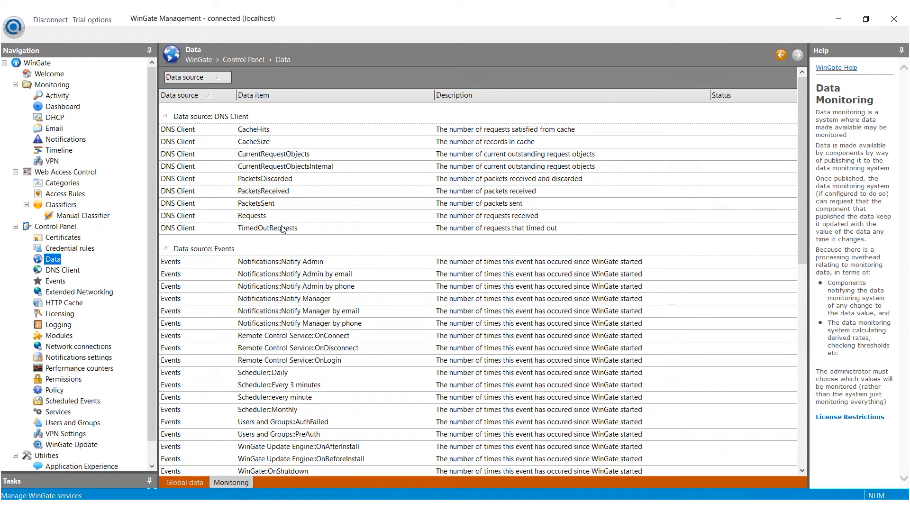
mouse_move(384, 249)
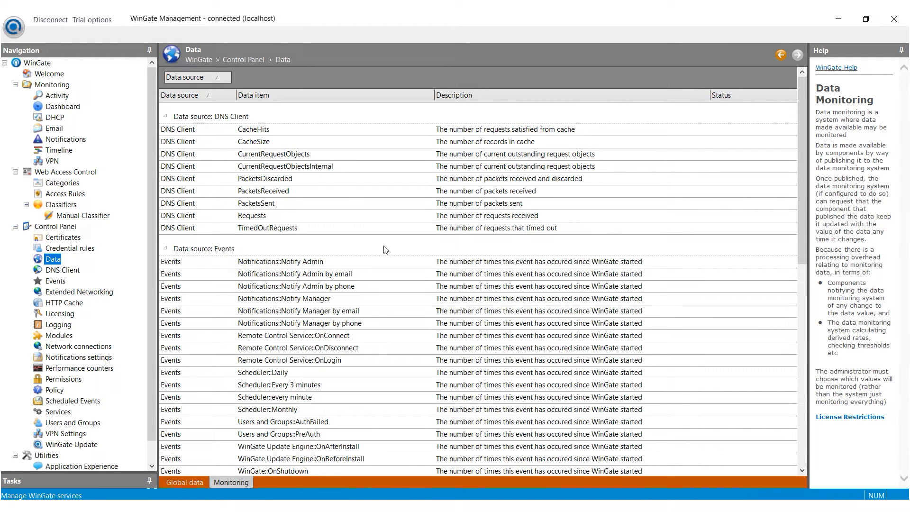
mouse_move(389, 248)
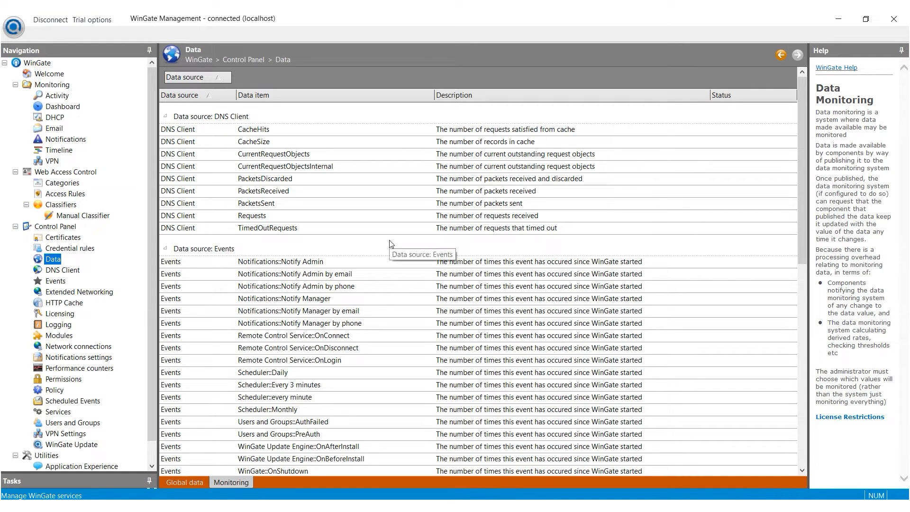
mouse_move(198, 161)
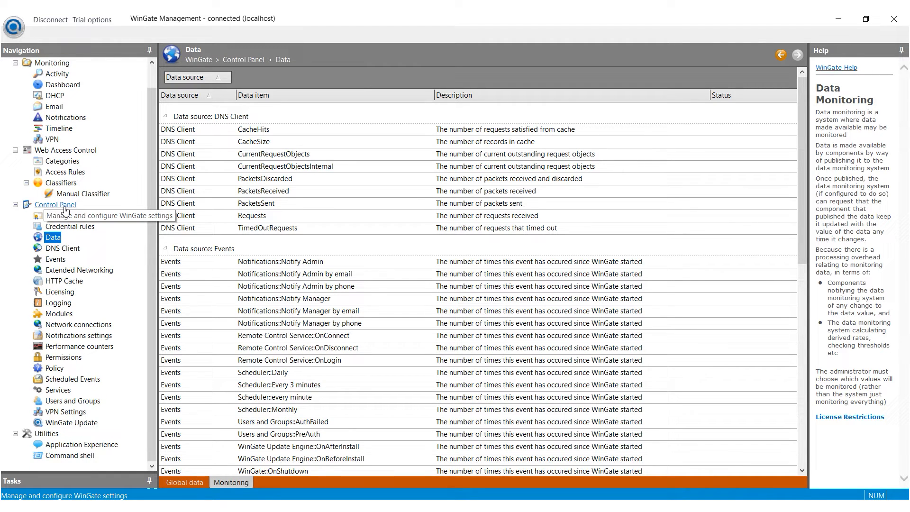
mouse_move(54, 367)
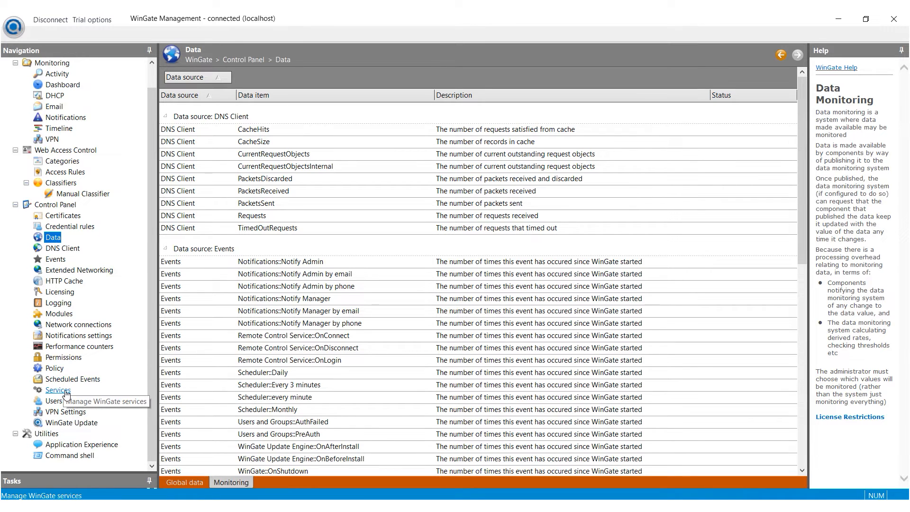
Step: Change the WWW Proxy Server's description to 123 in its properties
click(58, 390)
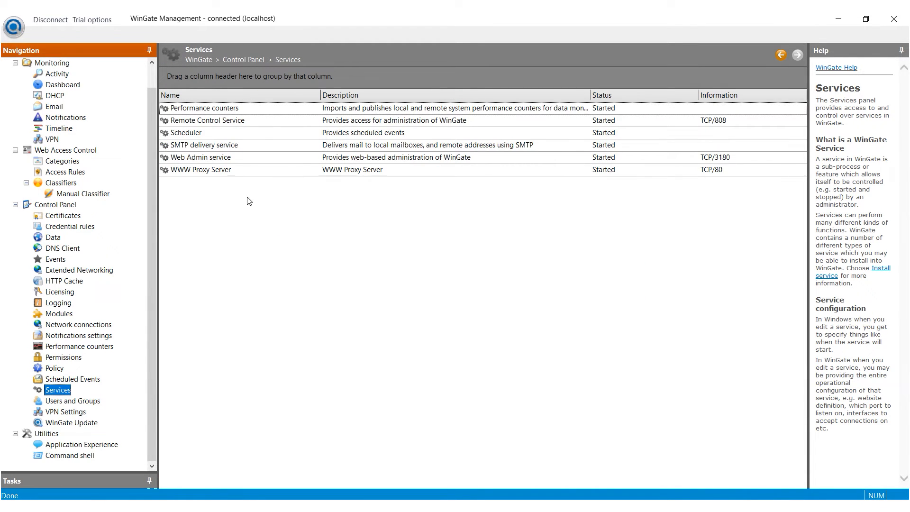
click(201, 170)
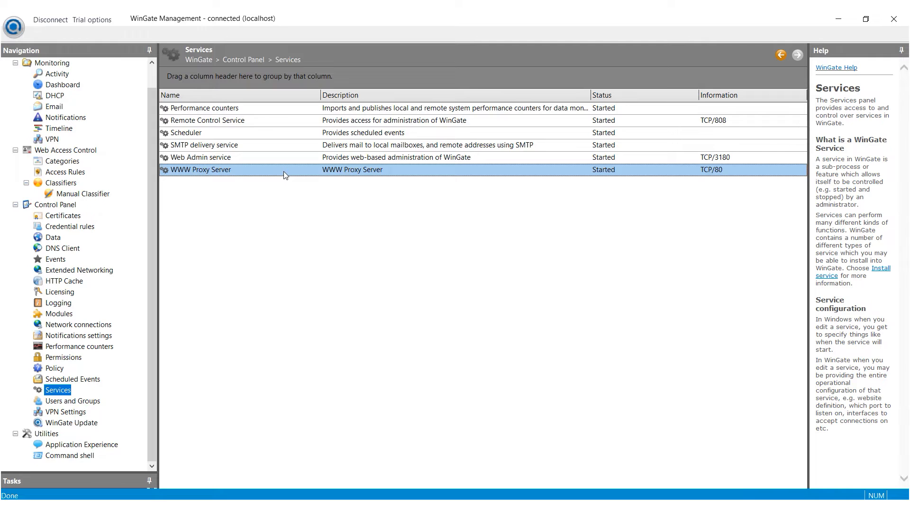
double_click(201, 170)
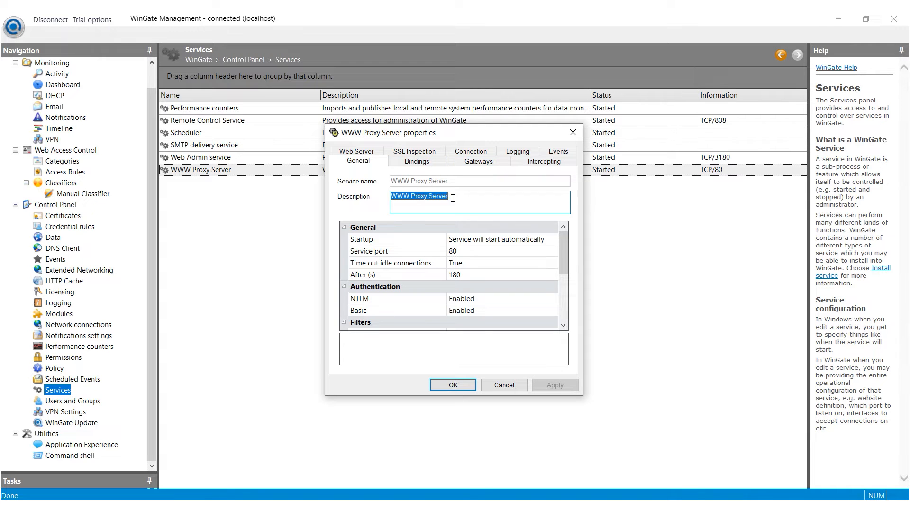
text(123)
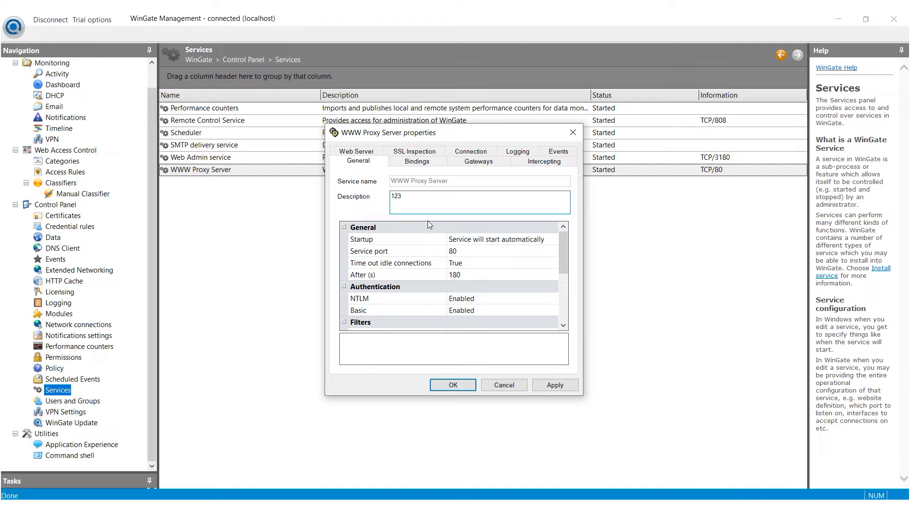
Step: Adjust the binding policies and add a binding to any IP on any external adapter
click(417, 161)
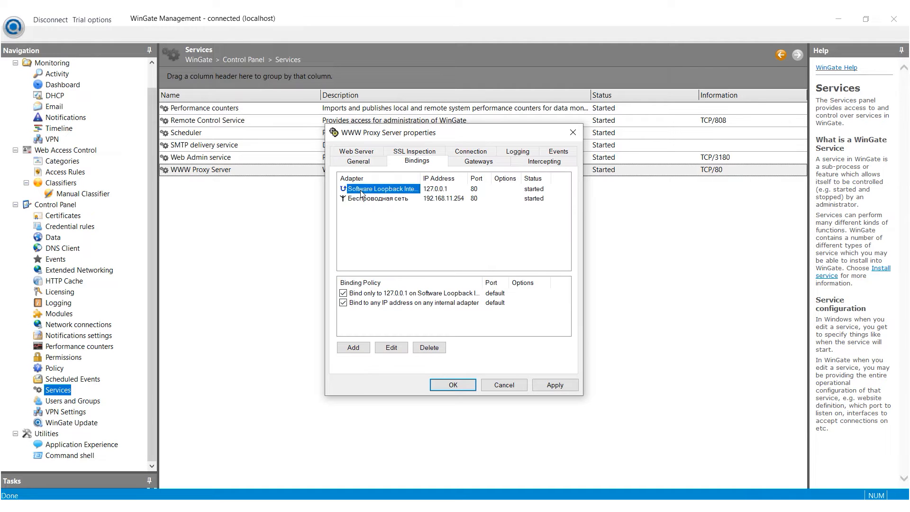
click(342, 302)
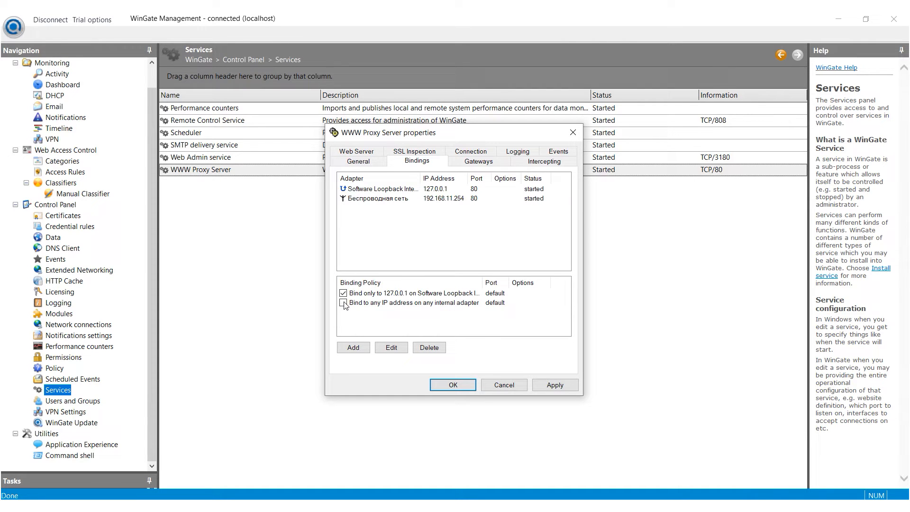
click(344, 292)
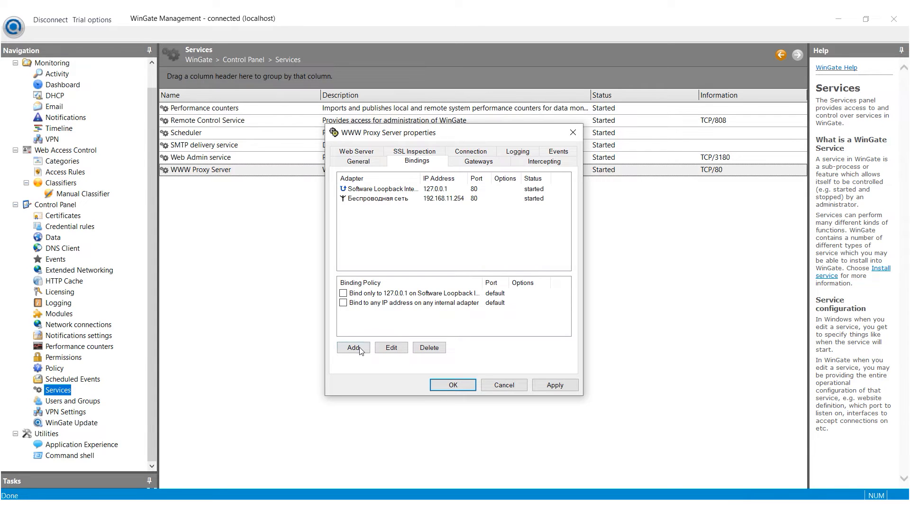
click(352, 347)
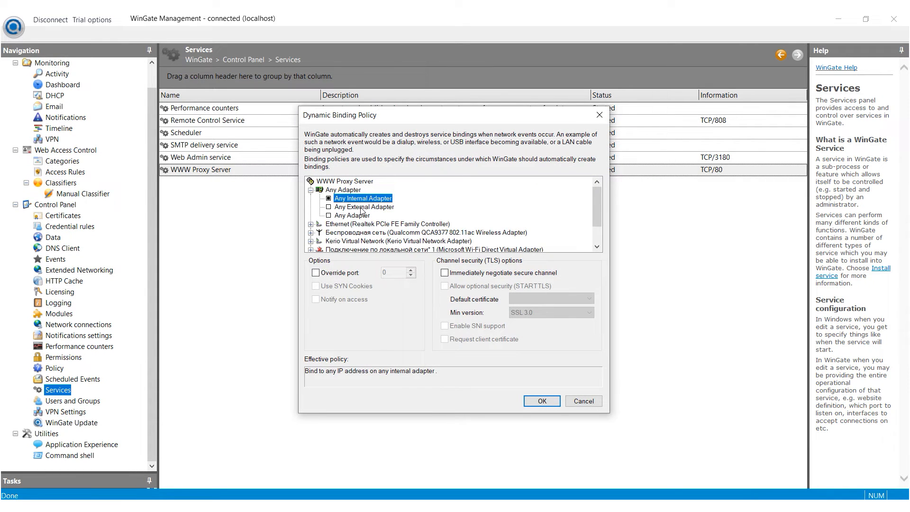
click(363, 207)
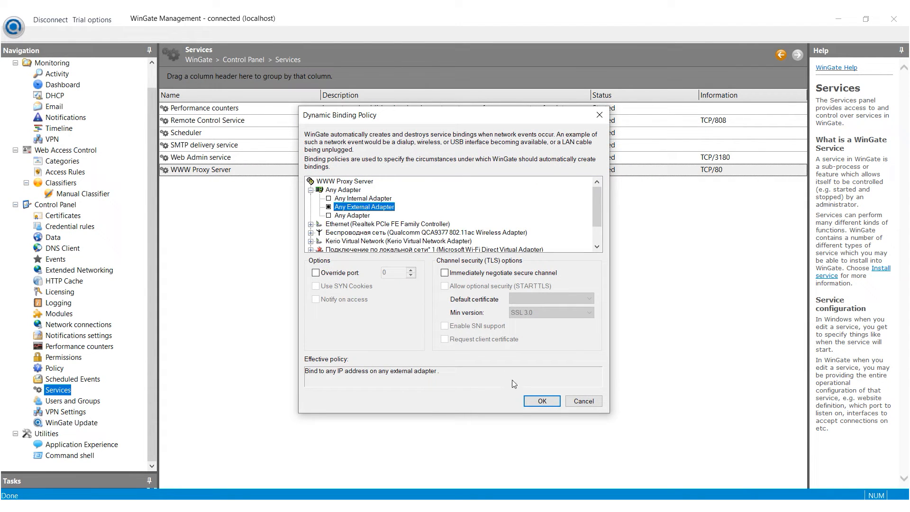
click(541, 401)
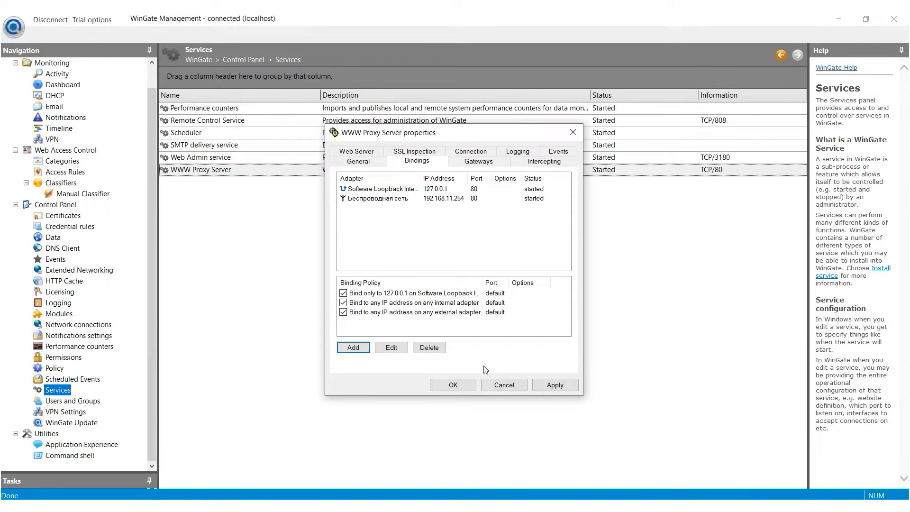
Step: Make the <default> site reverse proxy to server 123.3.3.3 on port 80
click(356, 151)
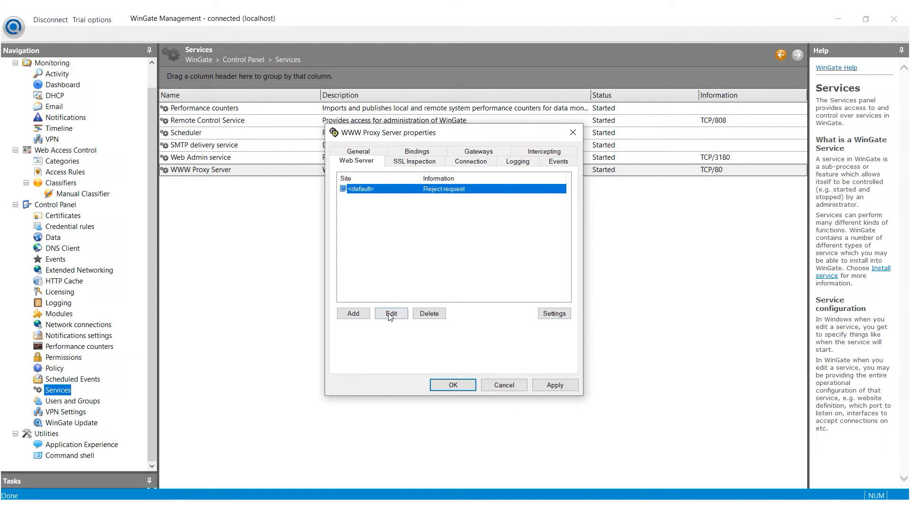
click(389, 314)
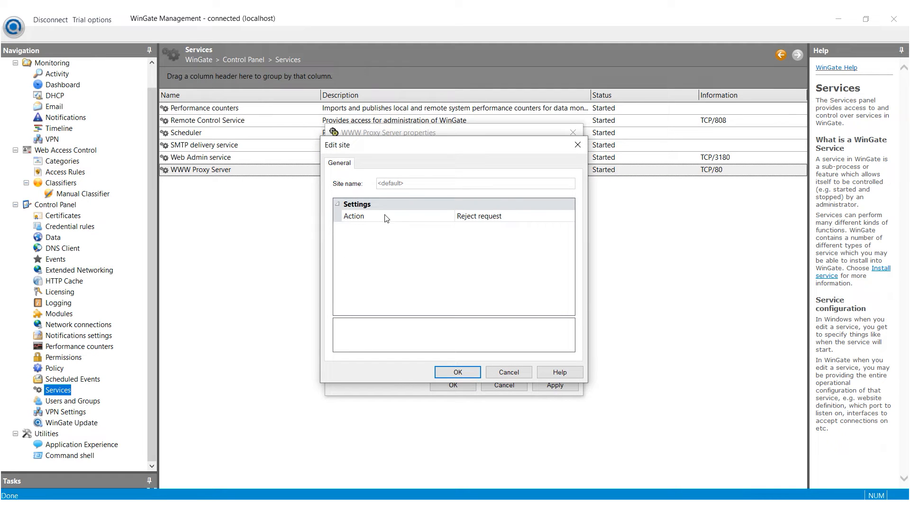
click(354, 215)
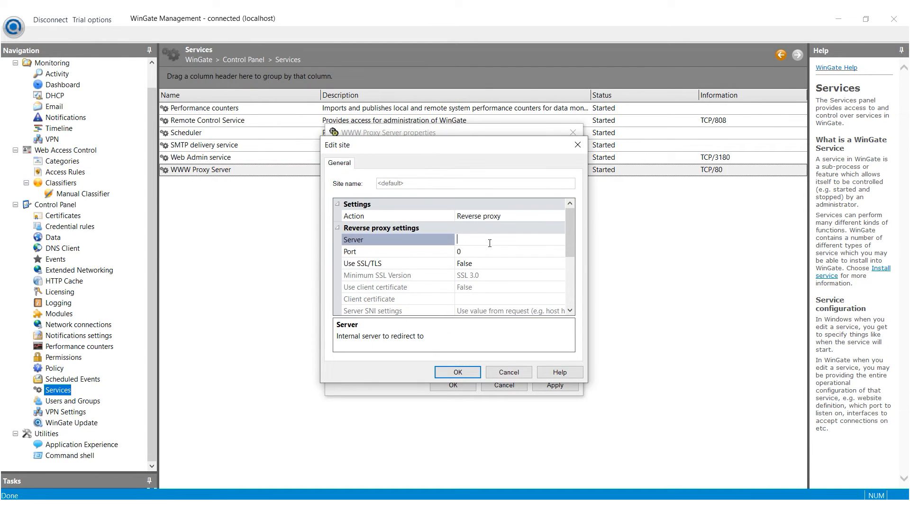
text(123.3.3.3)
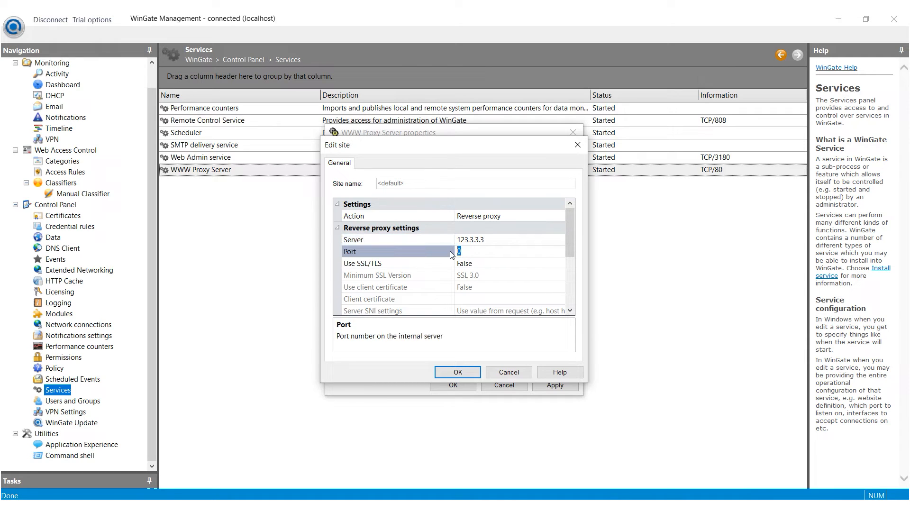
text(80)
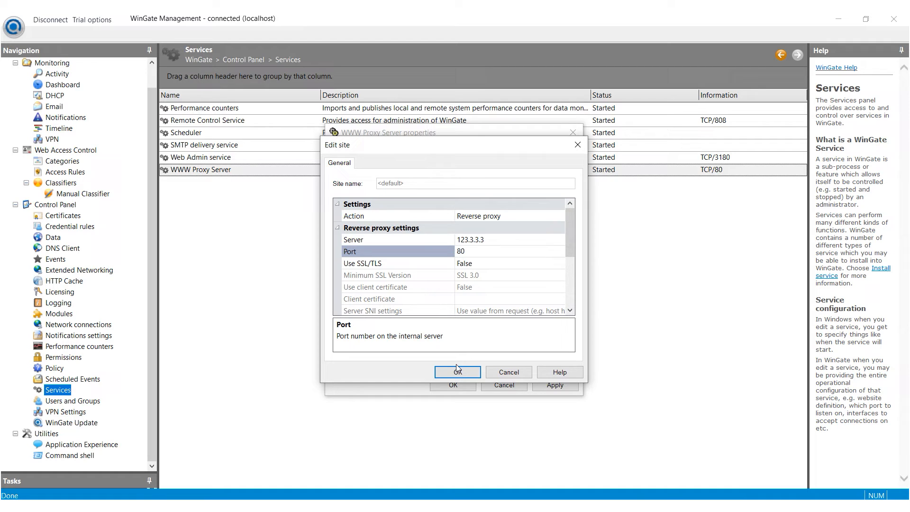
click(457, 372)
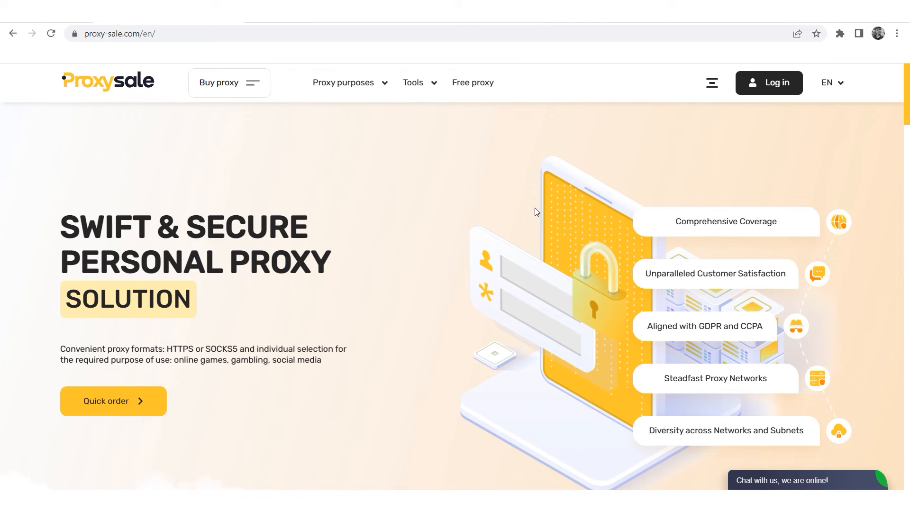
Step: Scroll the Proxy-Sale page down past personal proxy pricing to the client reviews
scroll(down, 3)
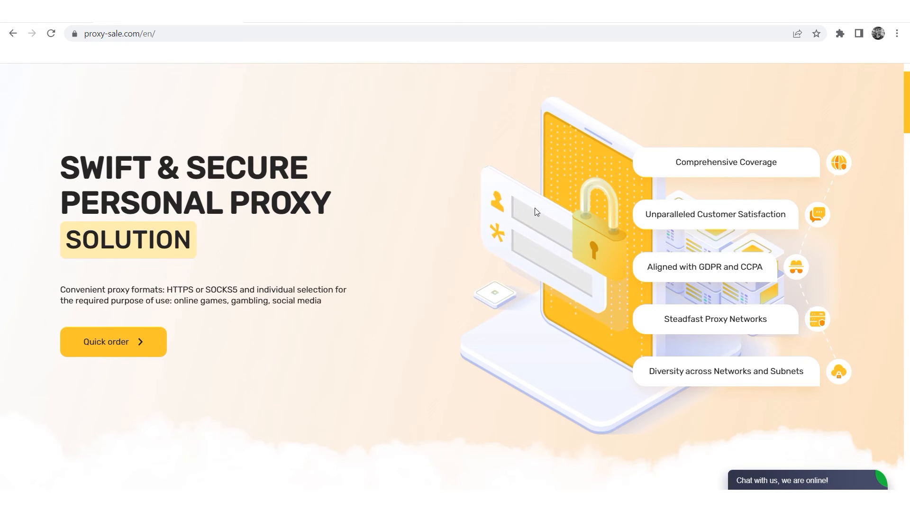
scroll(down, 3)
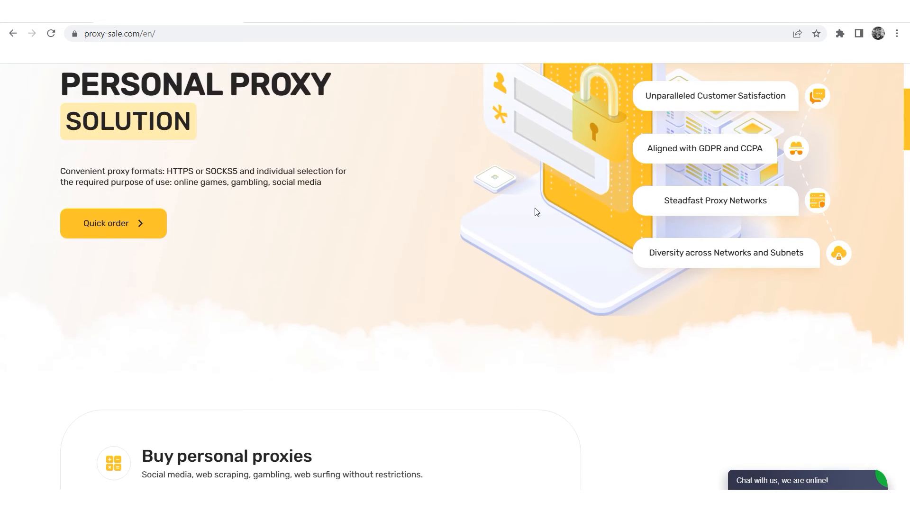
scroll(down, 3)
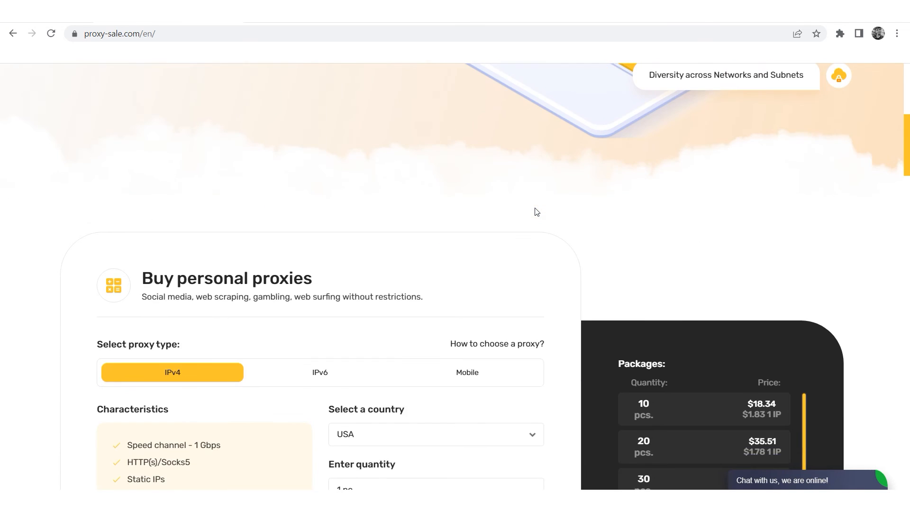
scroll(down, 3)
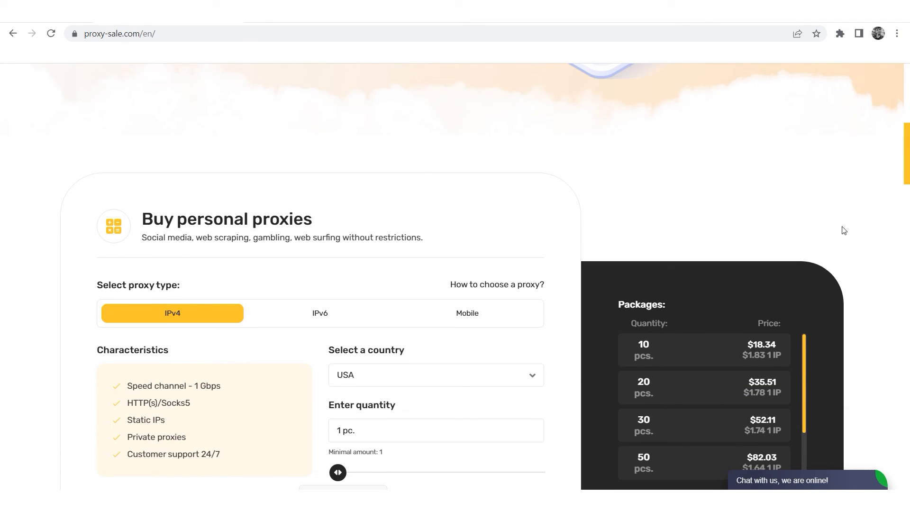
scroll(down, 3)
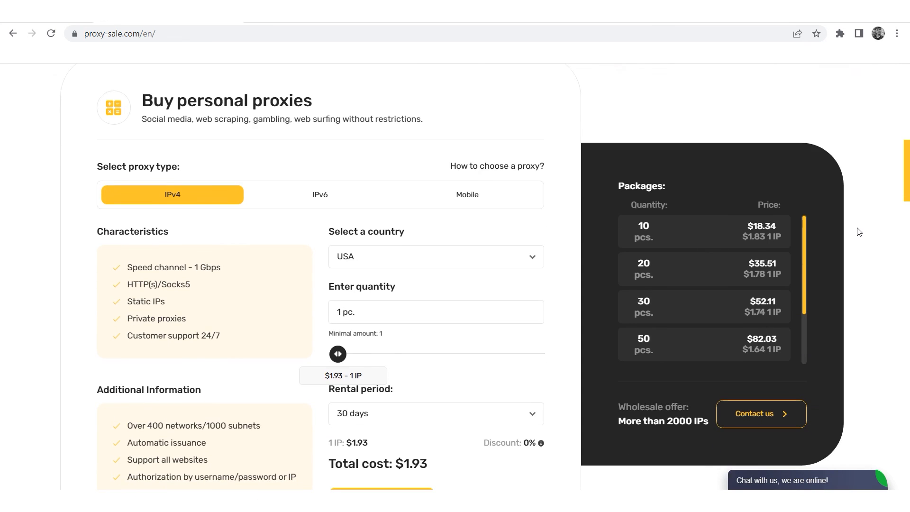
scroll(down, 3)
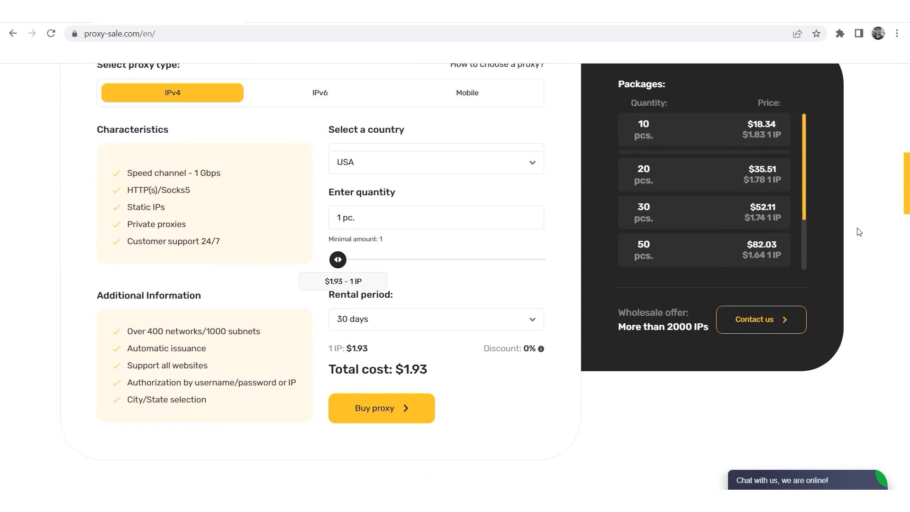
scroll(down, 3)
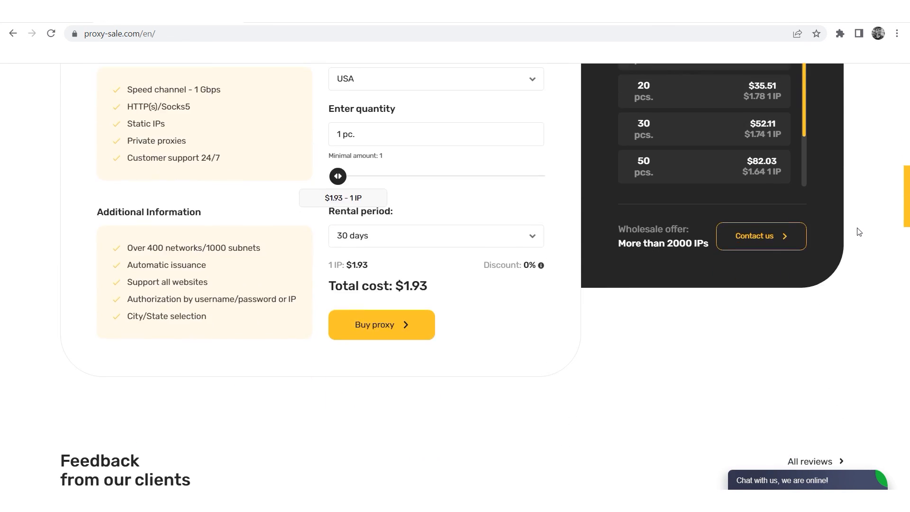
scroll(down, 3)
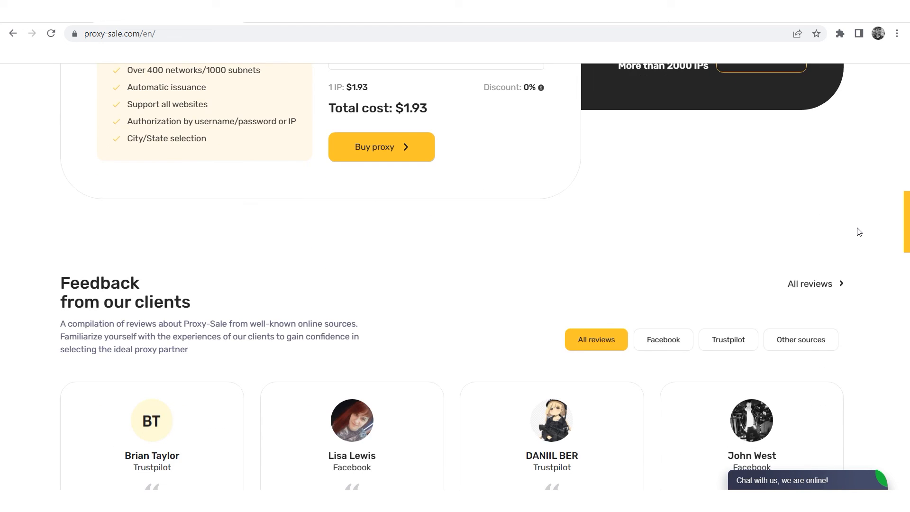